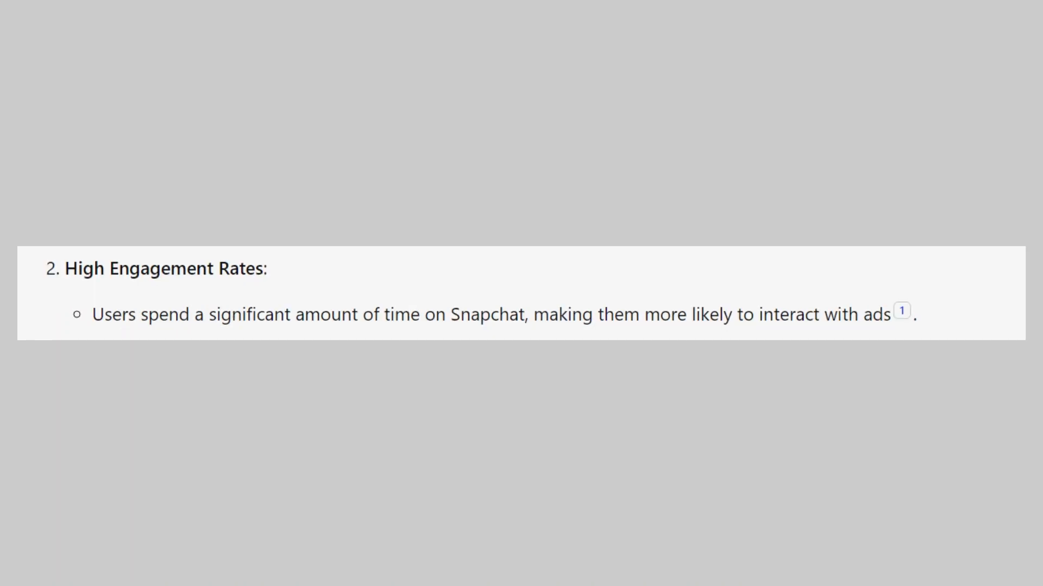
scroll(down, 3)
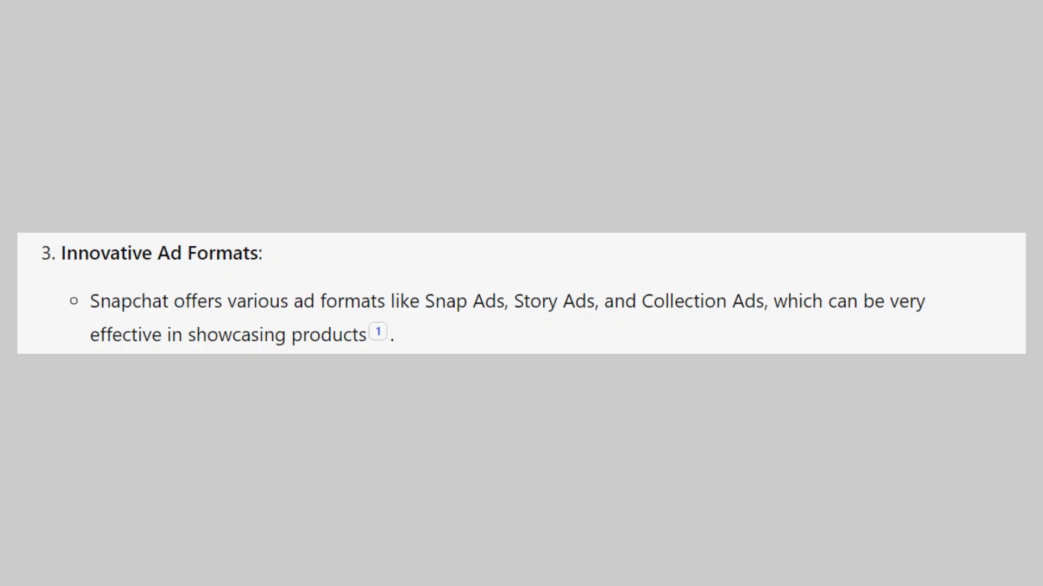
scroll(down, 3)
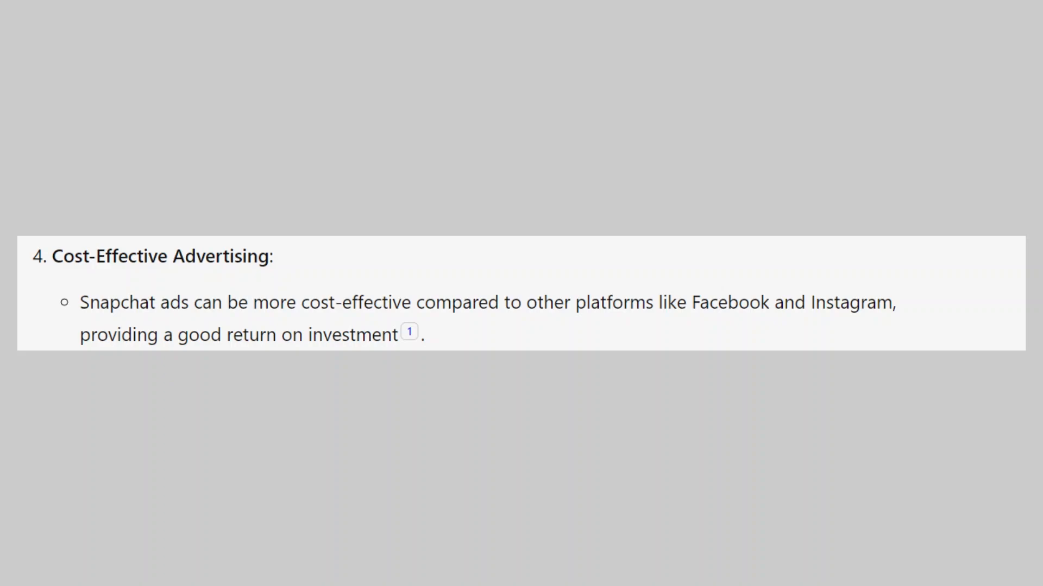
scroll(down, 3)
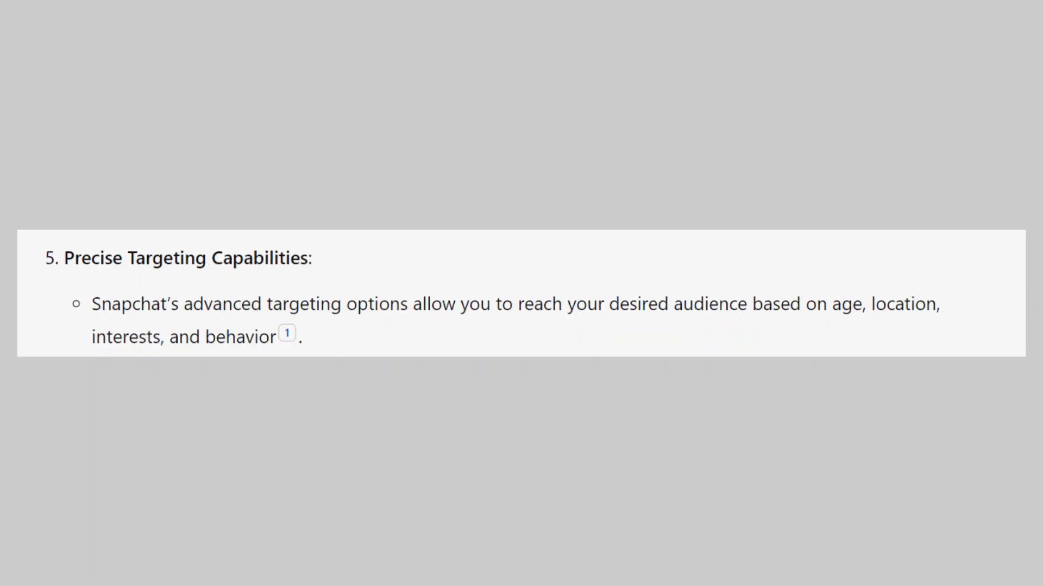